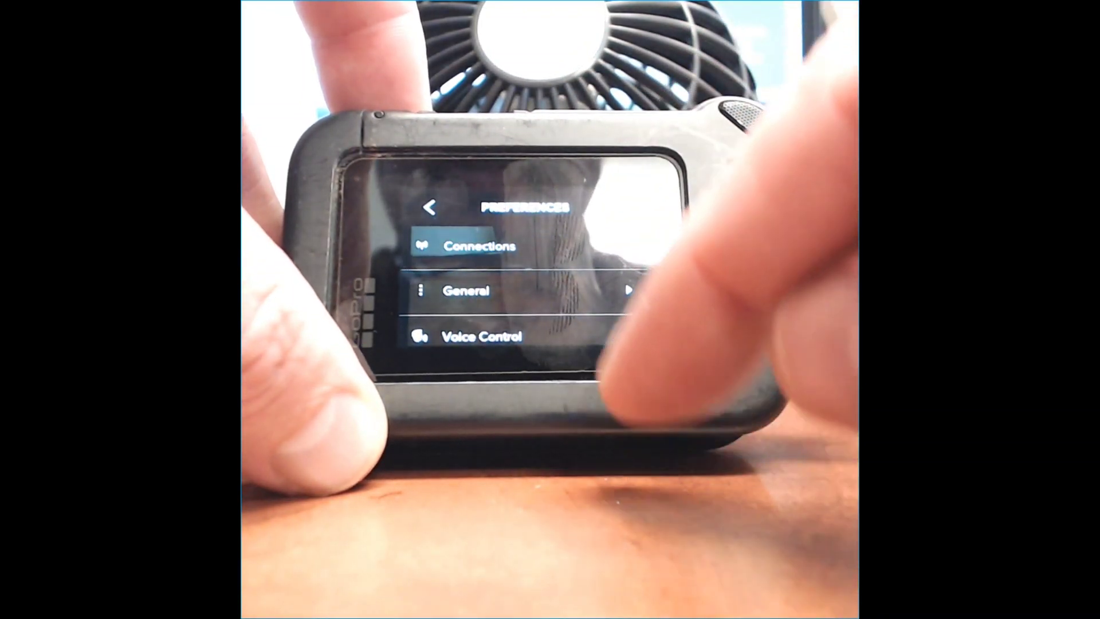
# - Go into Connections and show the USB Connection choice between GoPro Connect and MTP
pyautogui.click(479, 245)
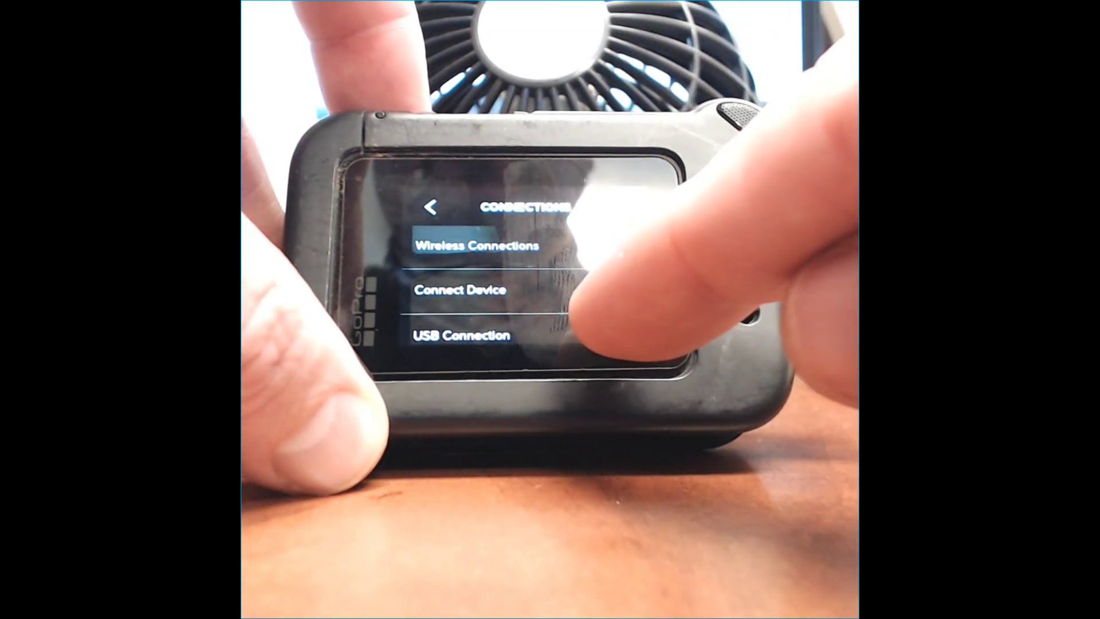
pyautogui.click(461, 335)
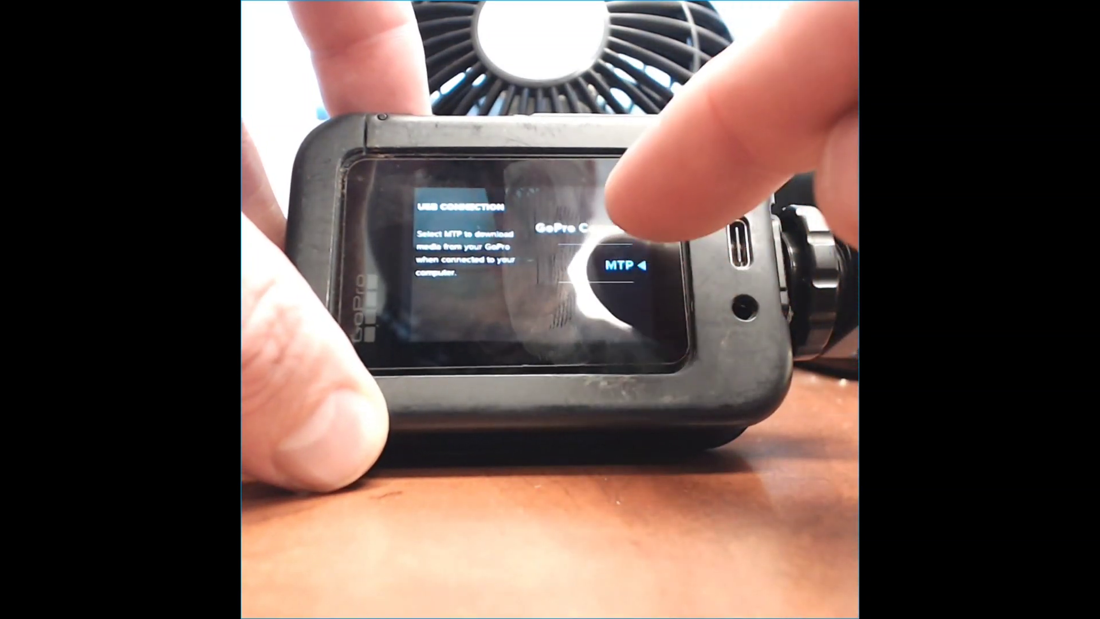